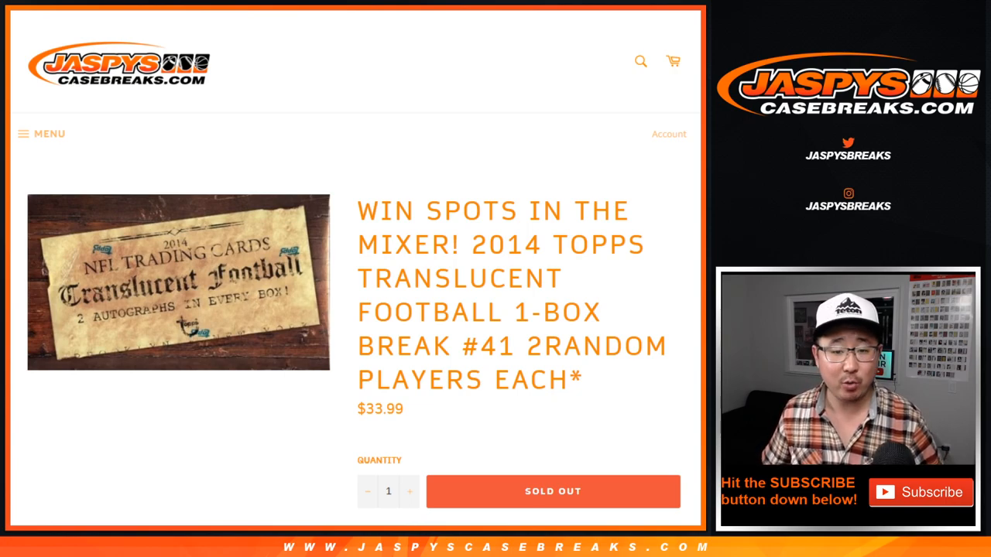
Step: Read down the Topps Translucent break listing, then bring up RANDOM.ORG's Dice Roller
scroll("down", 3)
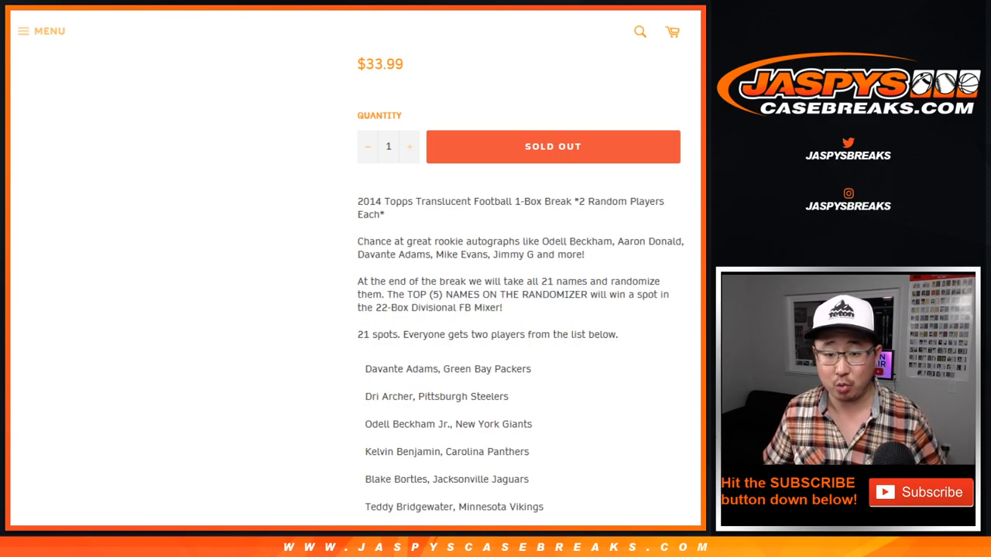
left_click_drag(411, 294, 542, 294)
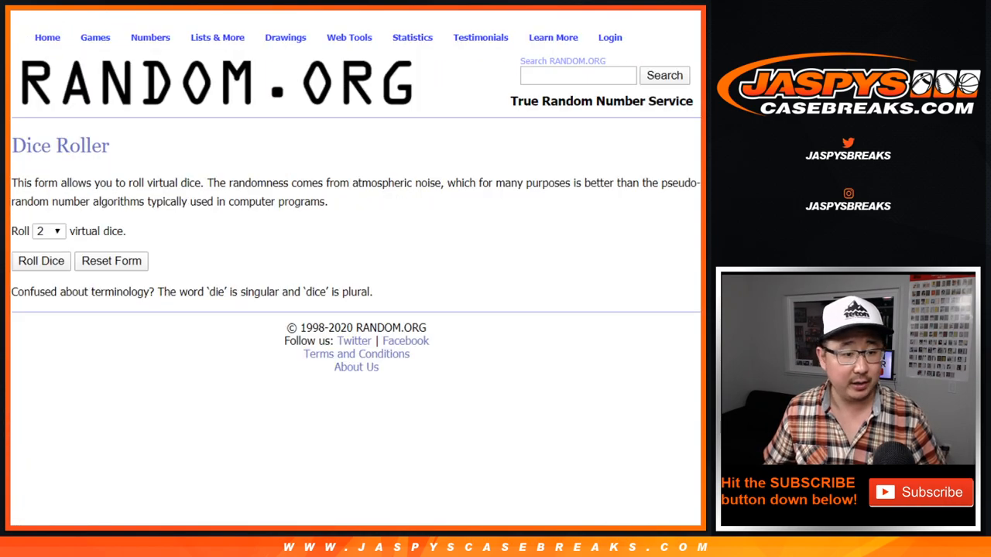
Step: Randomize the 42 buyer names repeatedly in the List Randomizer and review the final order
left_click(41, 260)
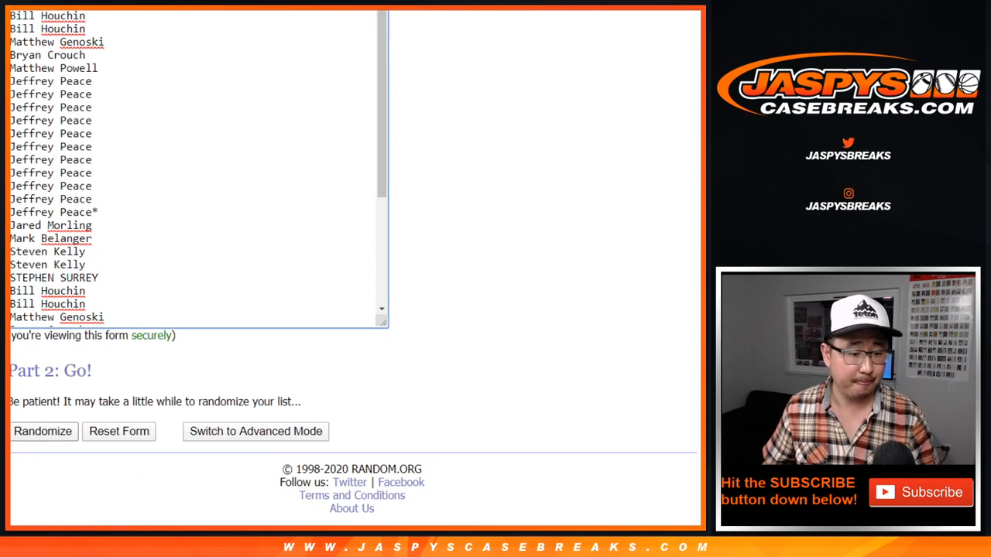
left_click(43, 430)
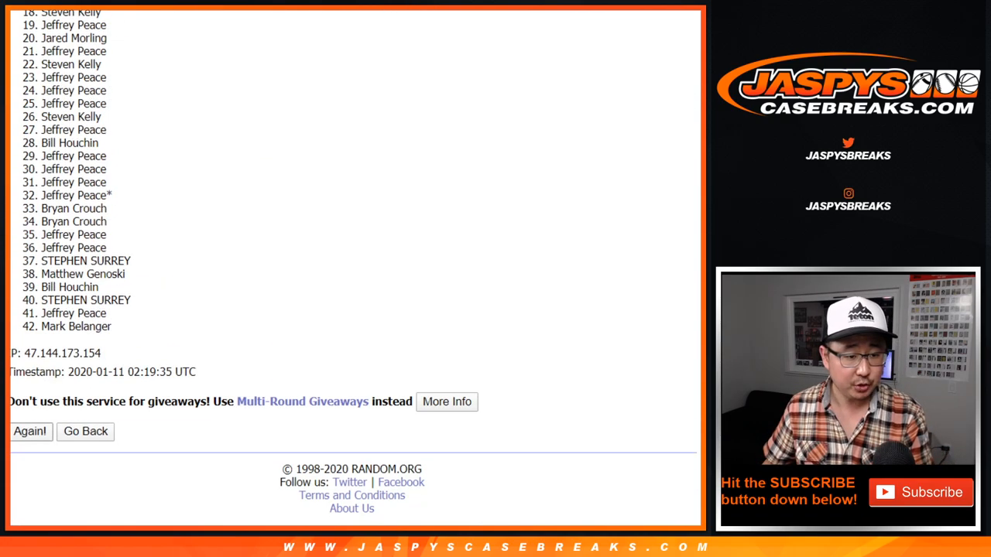
left_click(30, 430)
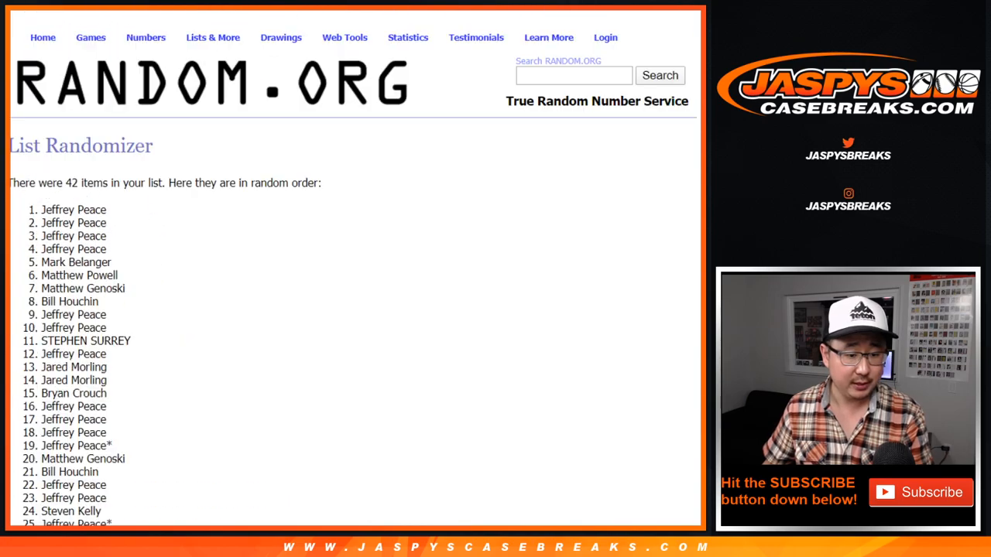
scroll("down", 3)
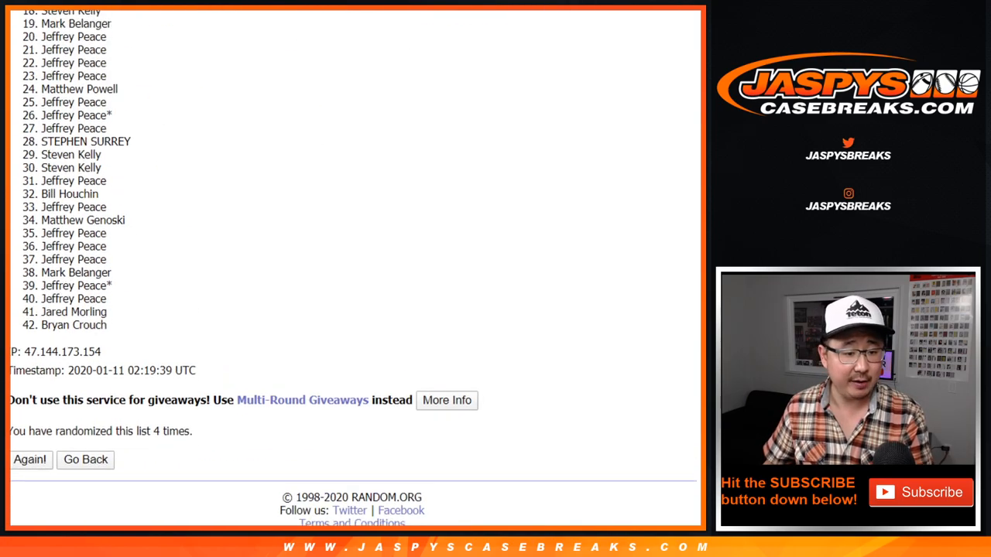
left_click(31, 458)
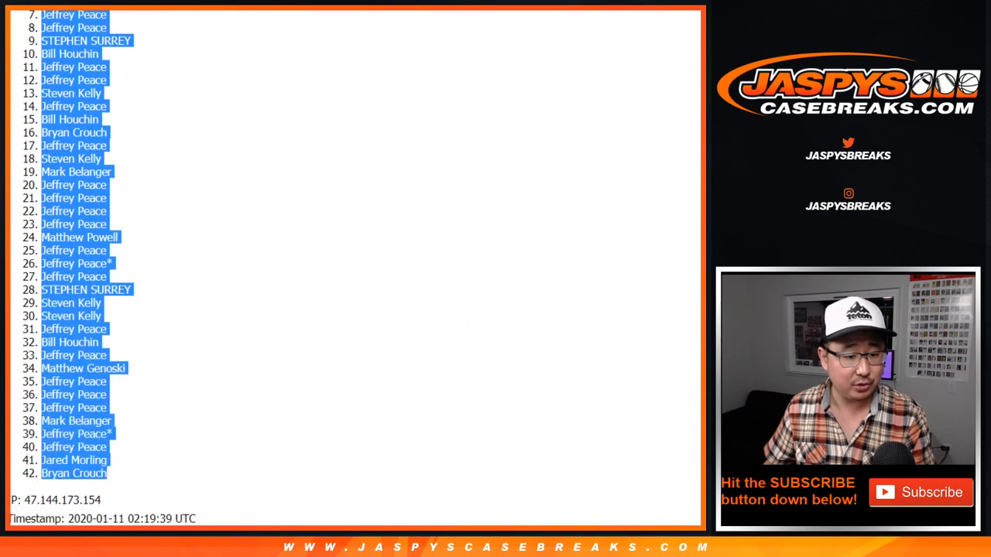
scroll("down", 3)
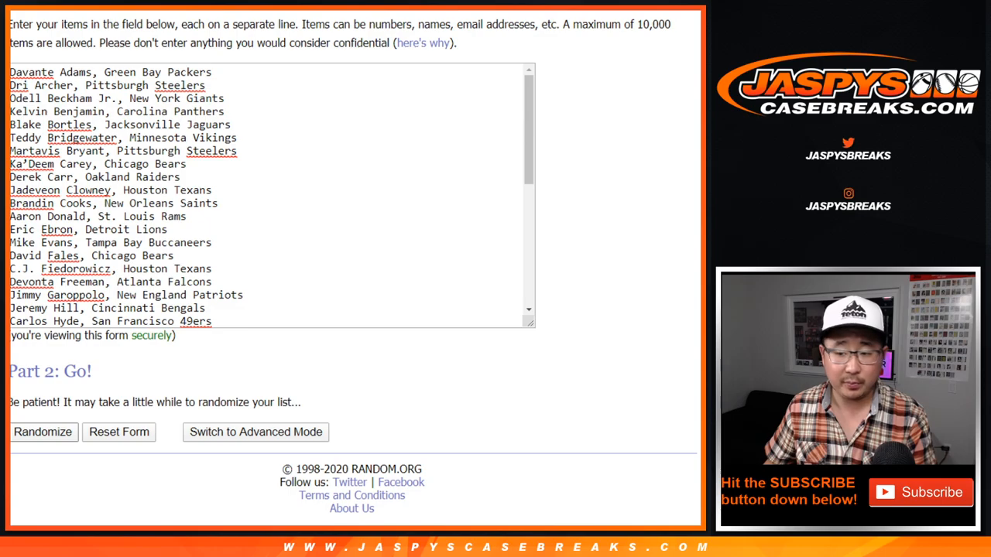
Step: Randomize the 42 player entries a few times and review the resulting order
left_click(44, 432)
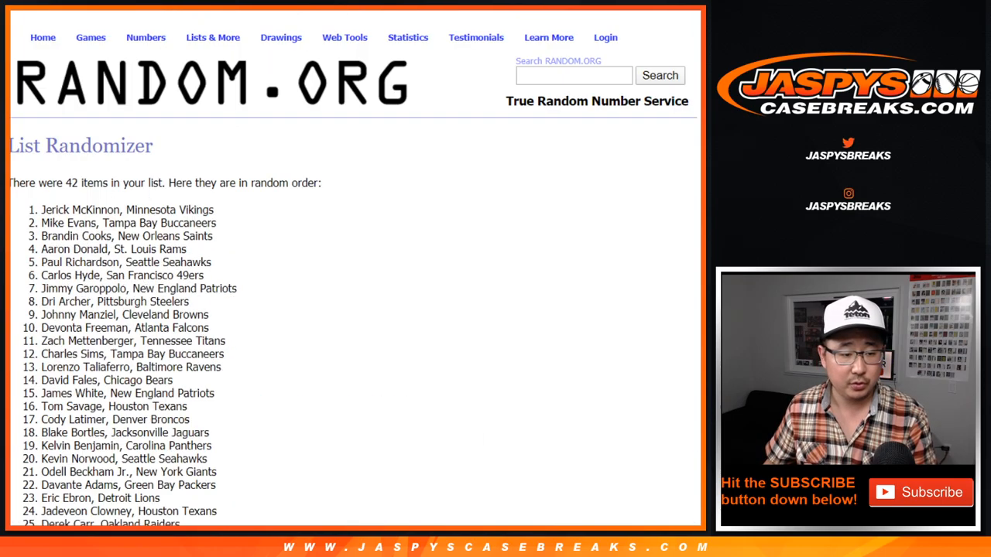
scroll("down", 3)
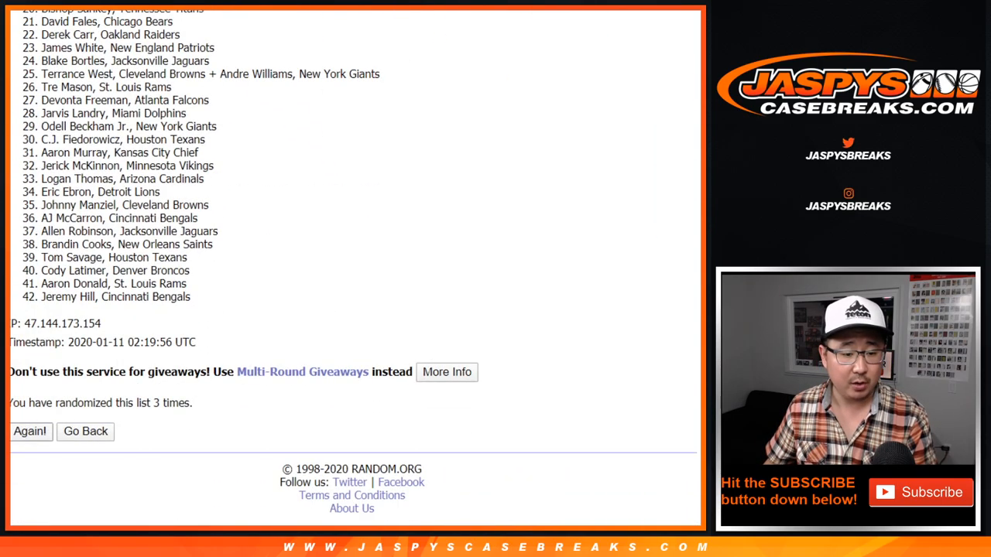
left_click(30, 430)
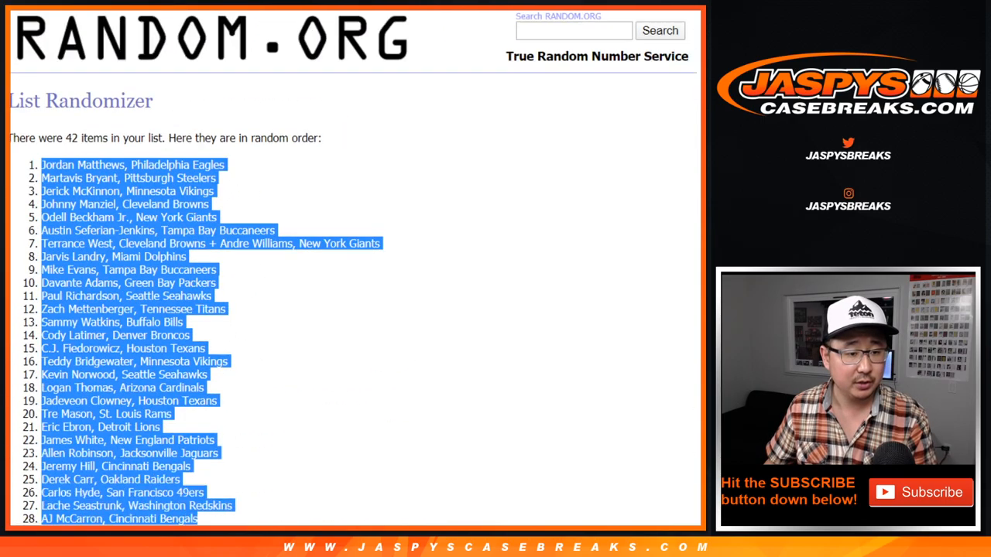
scroll("down", 3)
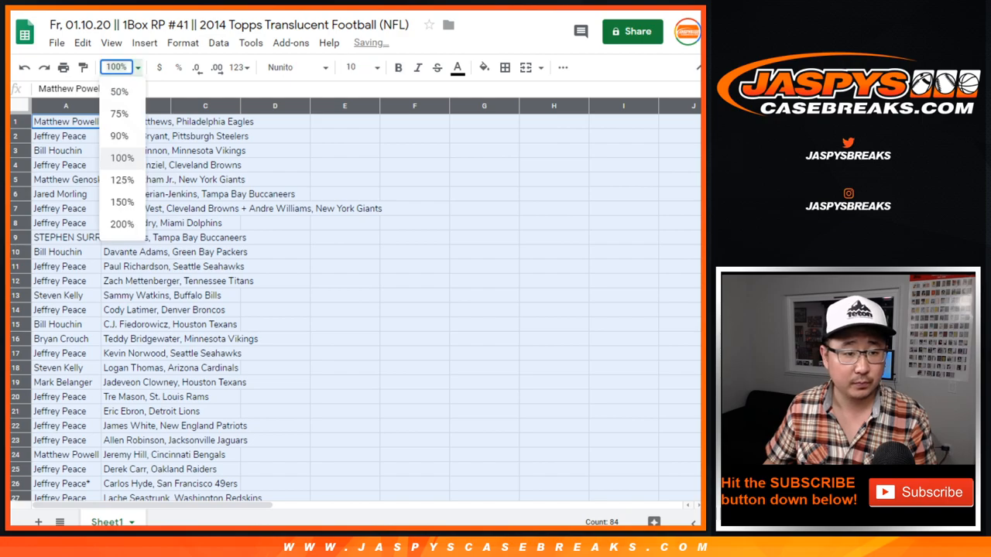
Step: Zoom the sheet to 125% and sort the buyer-player rows alphabetically by column A
left_click(121, 180)
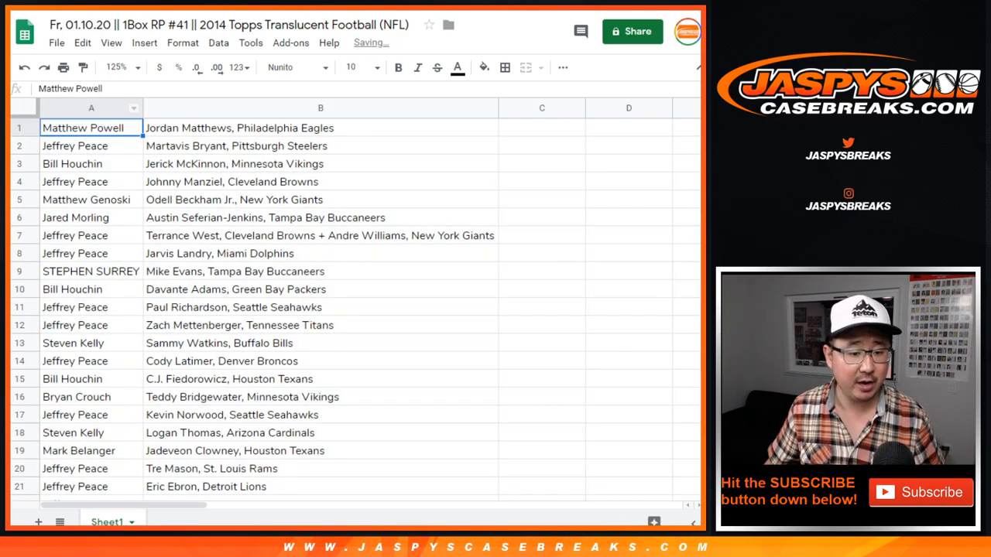
scroll("down", 3)
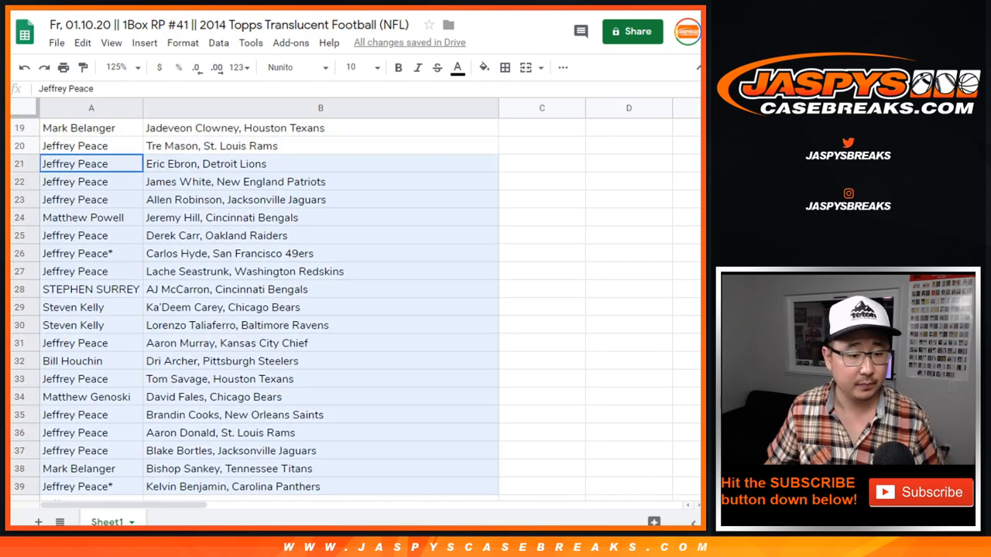
scroll("down", 3)
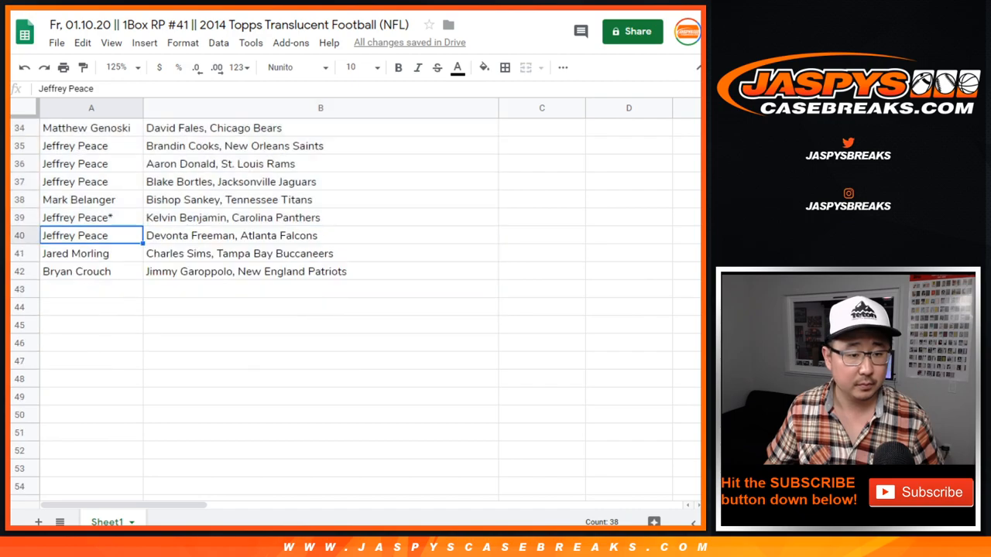
left_click(90, 270)
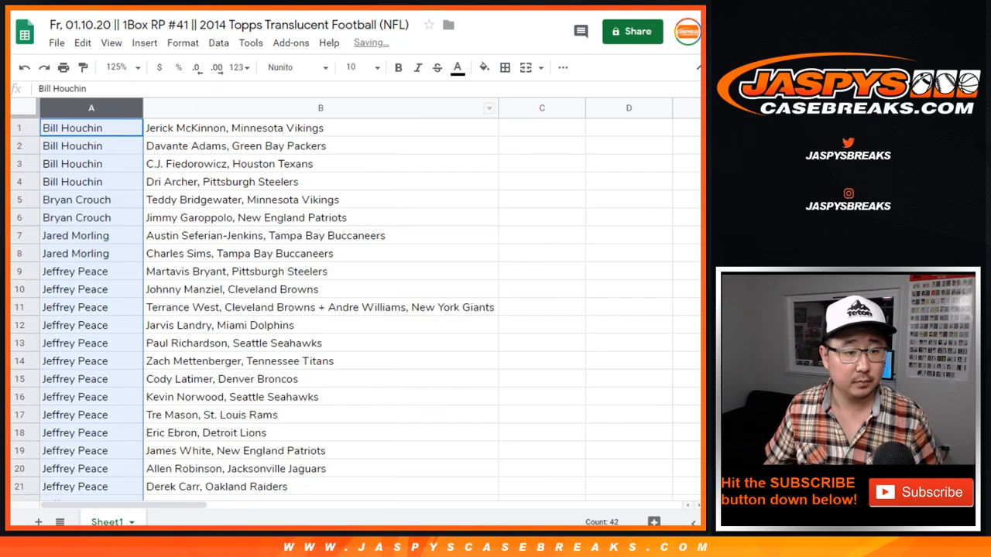
left_click(91, 199)
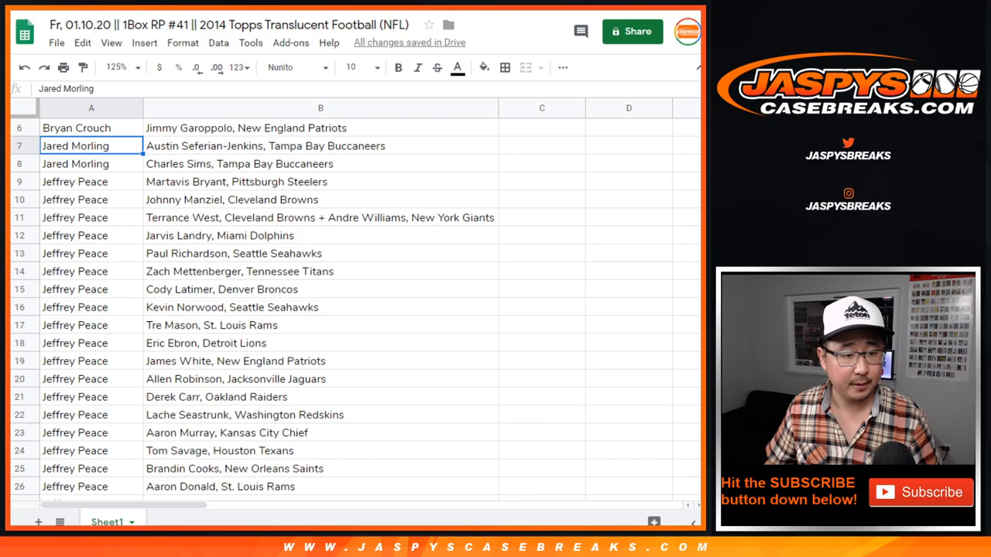
scroll("down", 3)
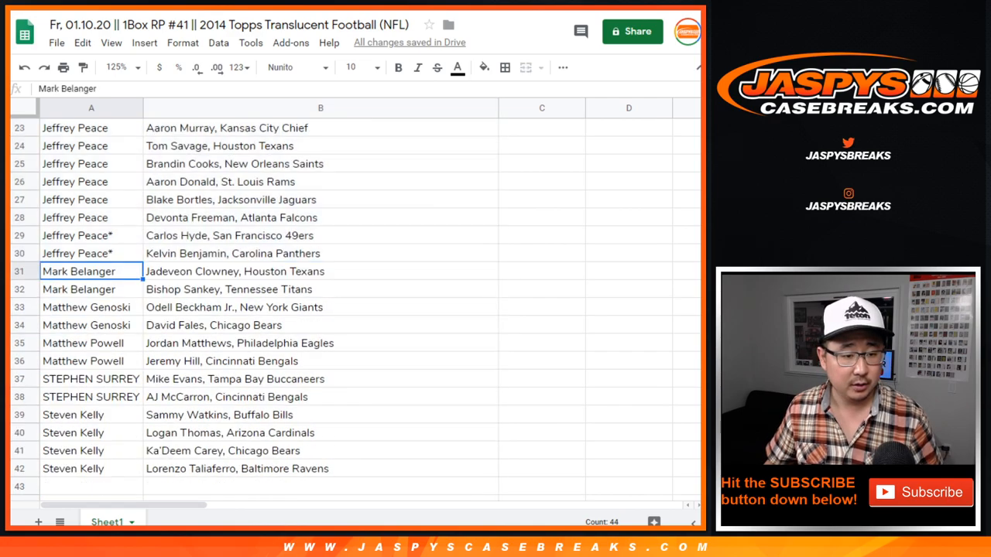
left_click(90, 378)
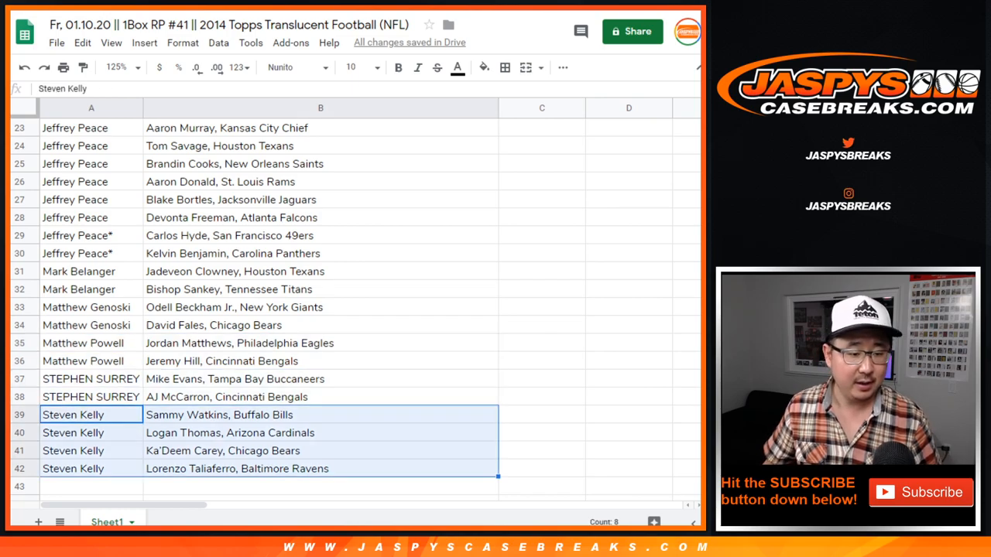
left_click(321, 306)
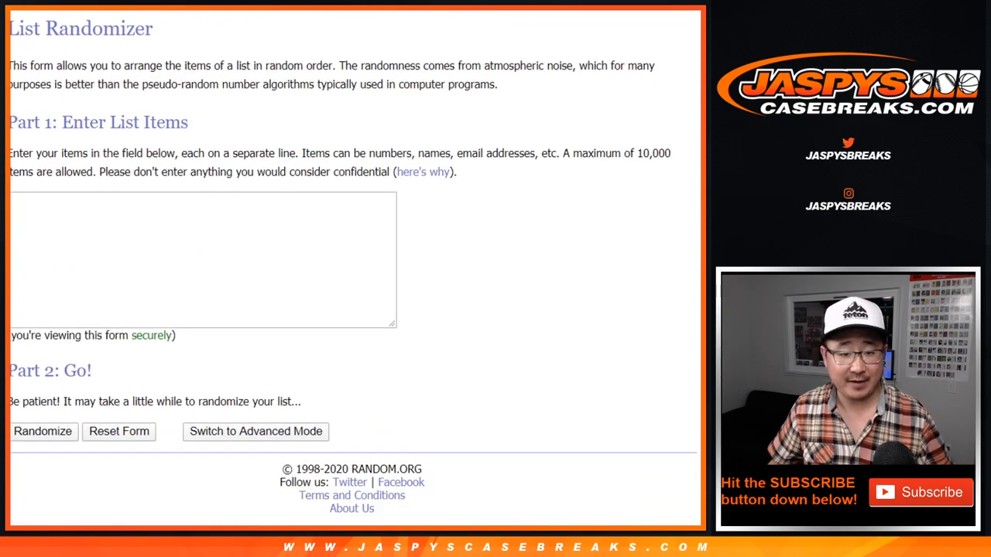
Step: Randomize the 21 buyer names 11 times and highlight the top names as mixer winners
scroll("down", 3)
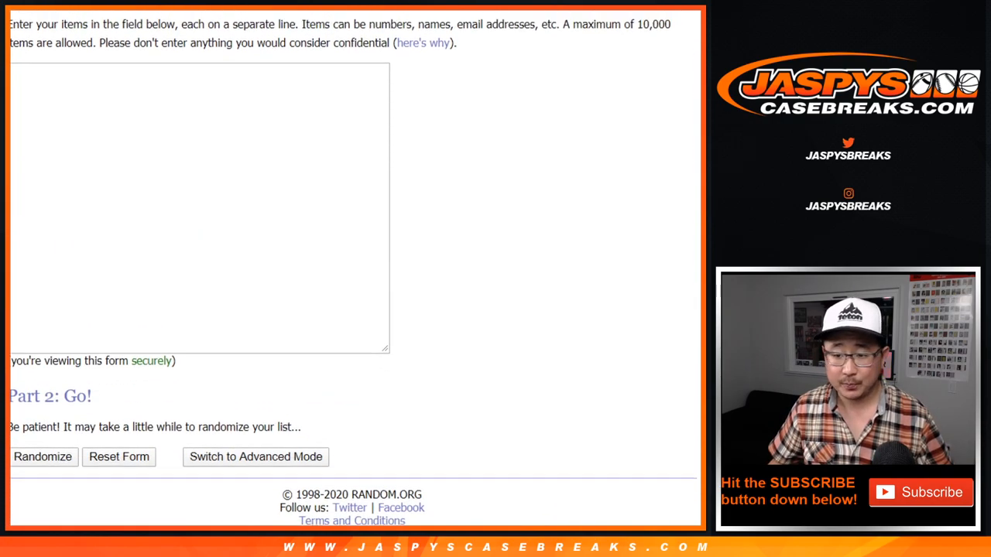
scroll("up", 3)
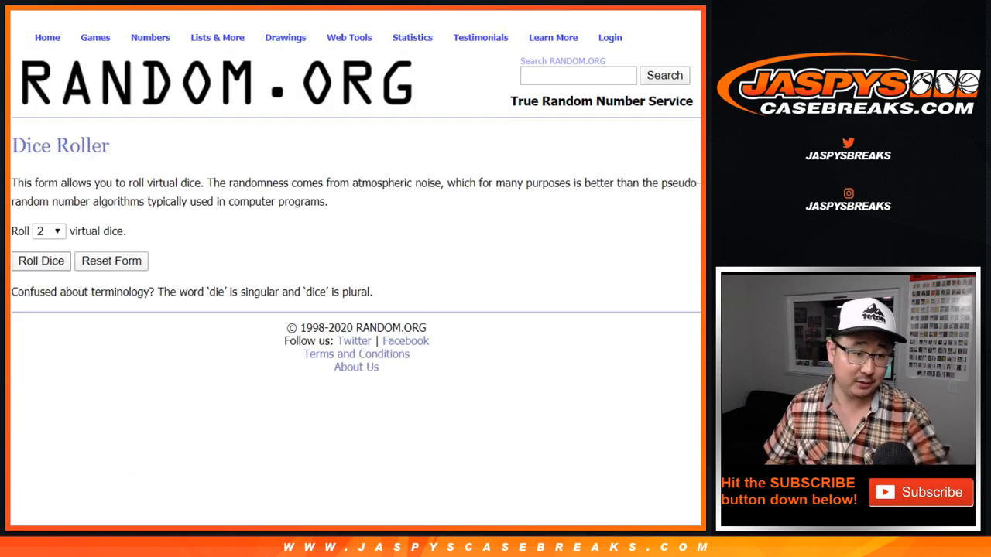
left_click(40, 260)
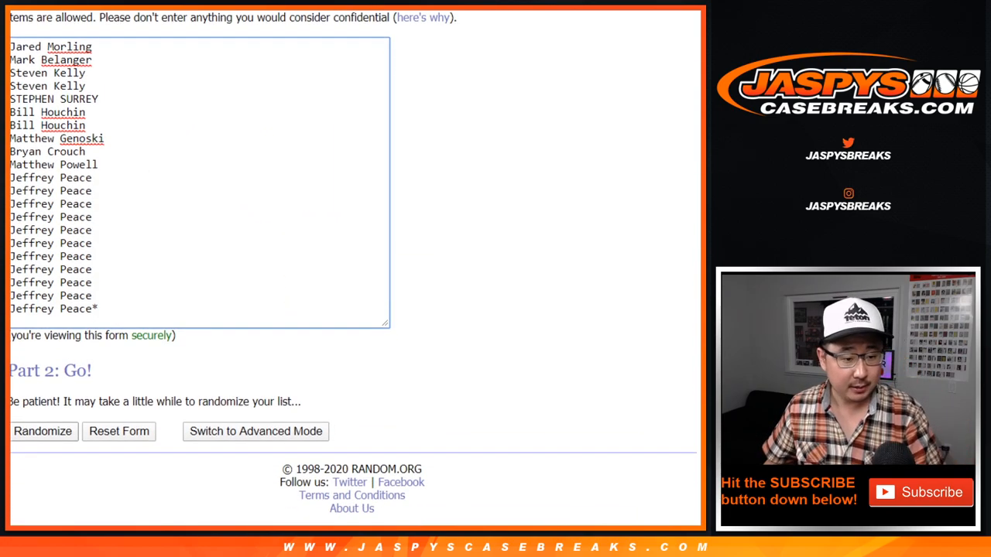
left_click(44, 431)
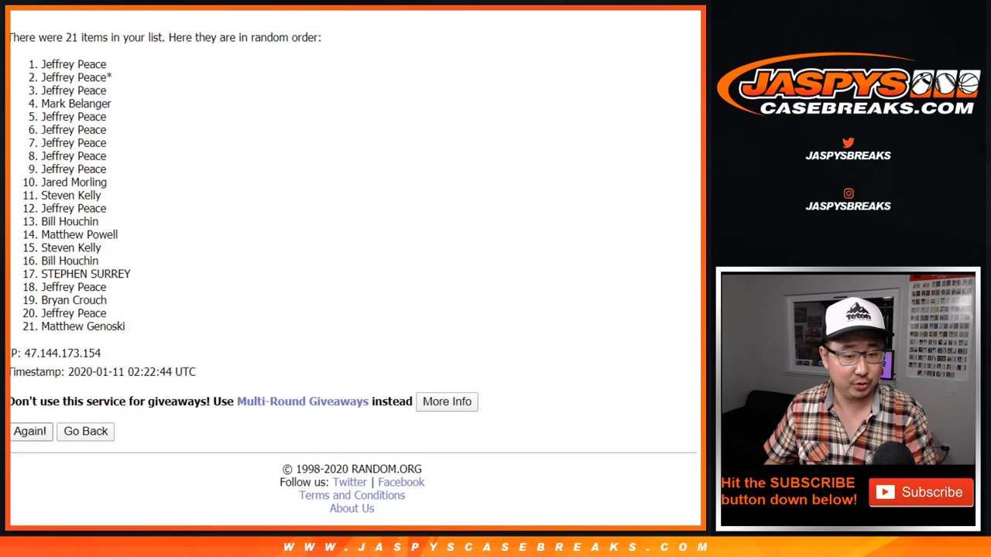
left_click(30, 430)
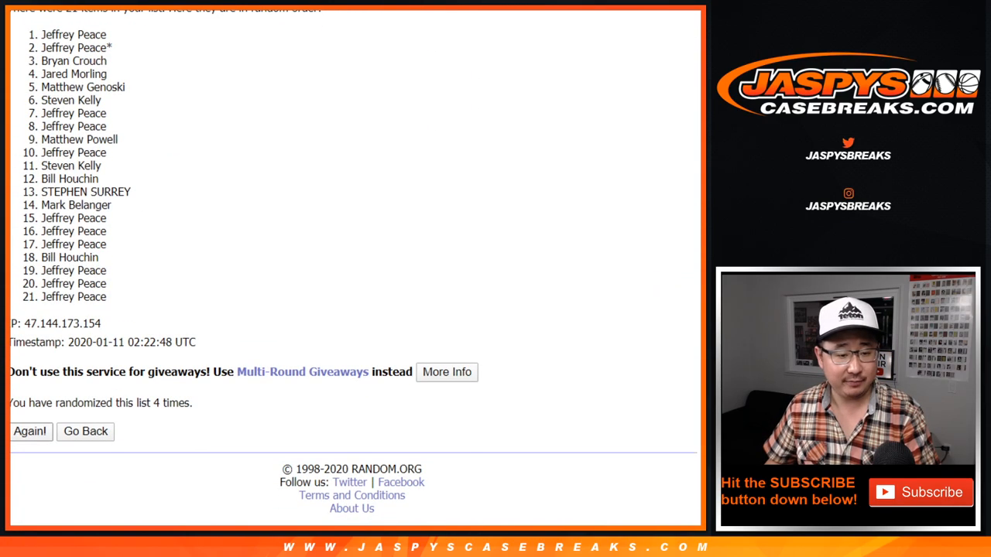
left_click(29, 430)
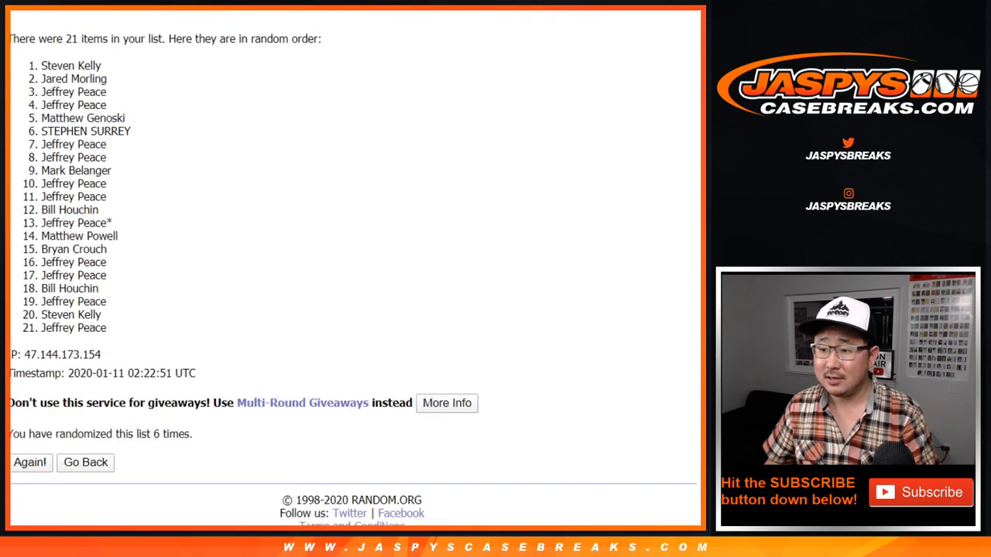
left_click(31, 461)
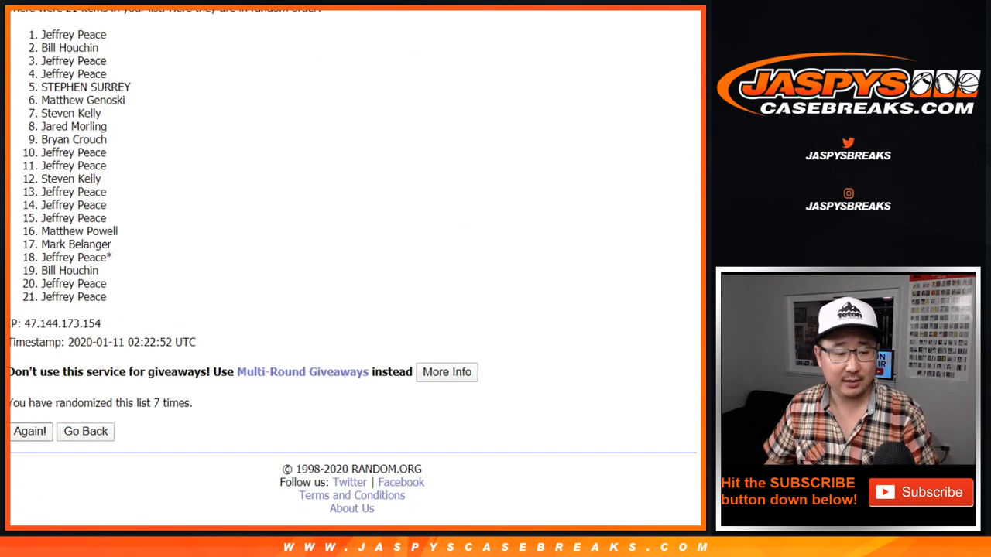
left_click(29, 430)
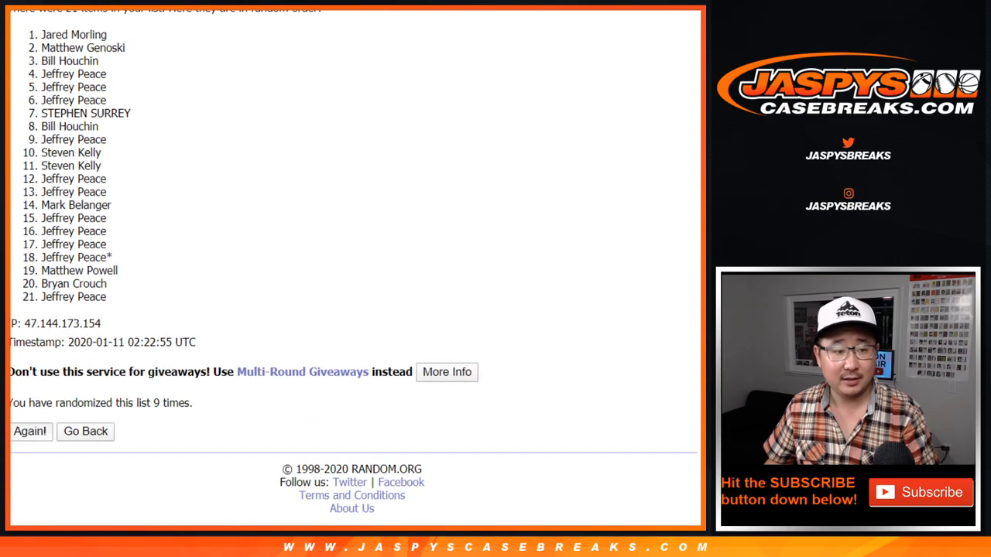
left_click(30, 430)
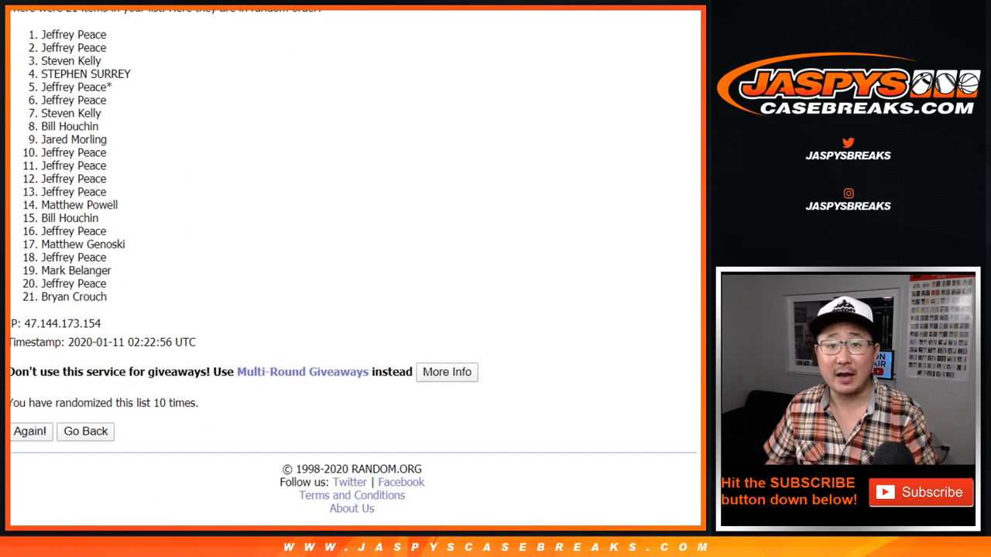
left_click(30, 430)
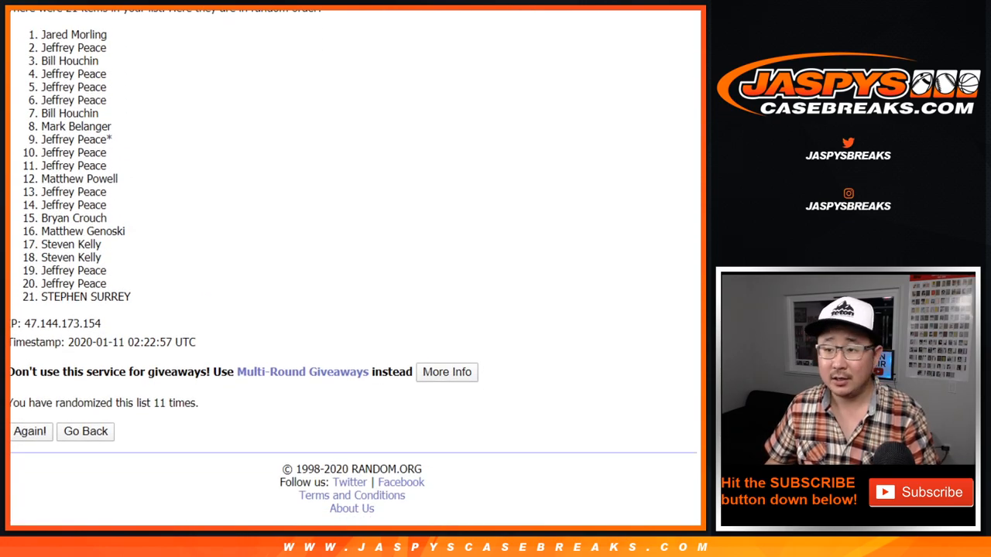
left_click_drag(47, 34, 89, 61)
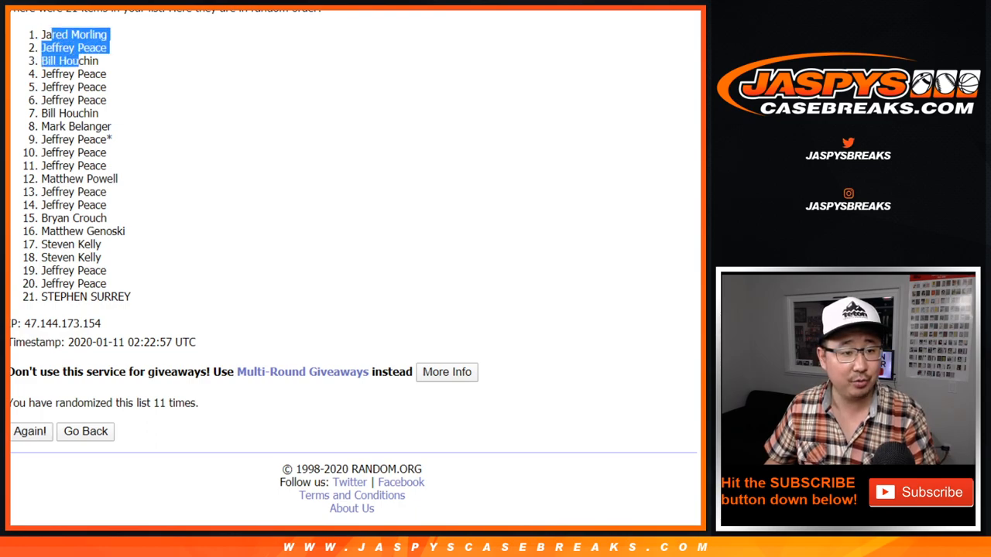